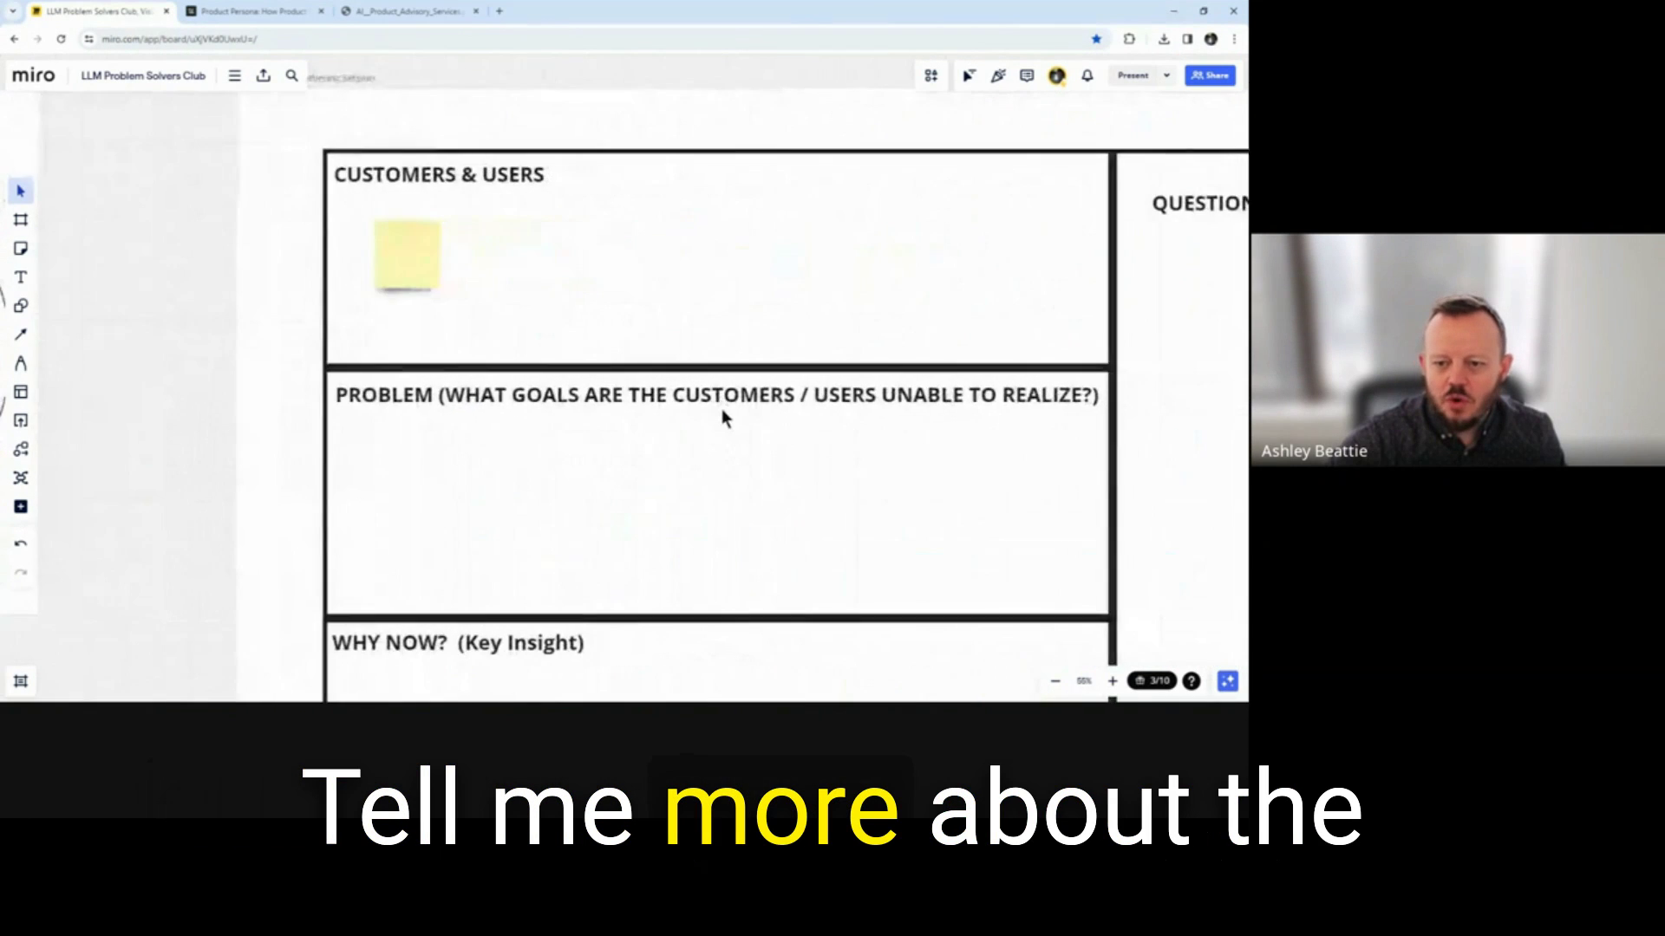
- Scroll the board to reveal the Customers & Users, Problem and Questions notes
scroll("down", 3)
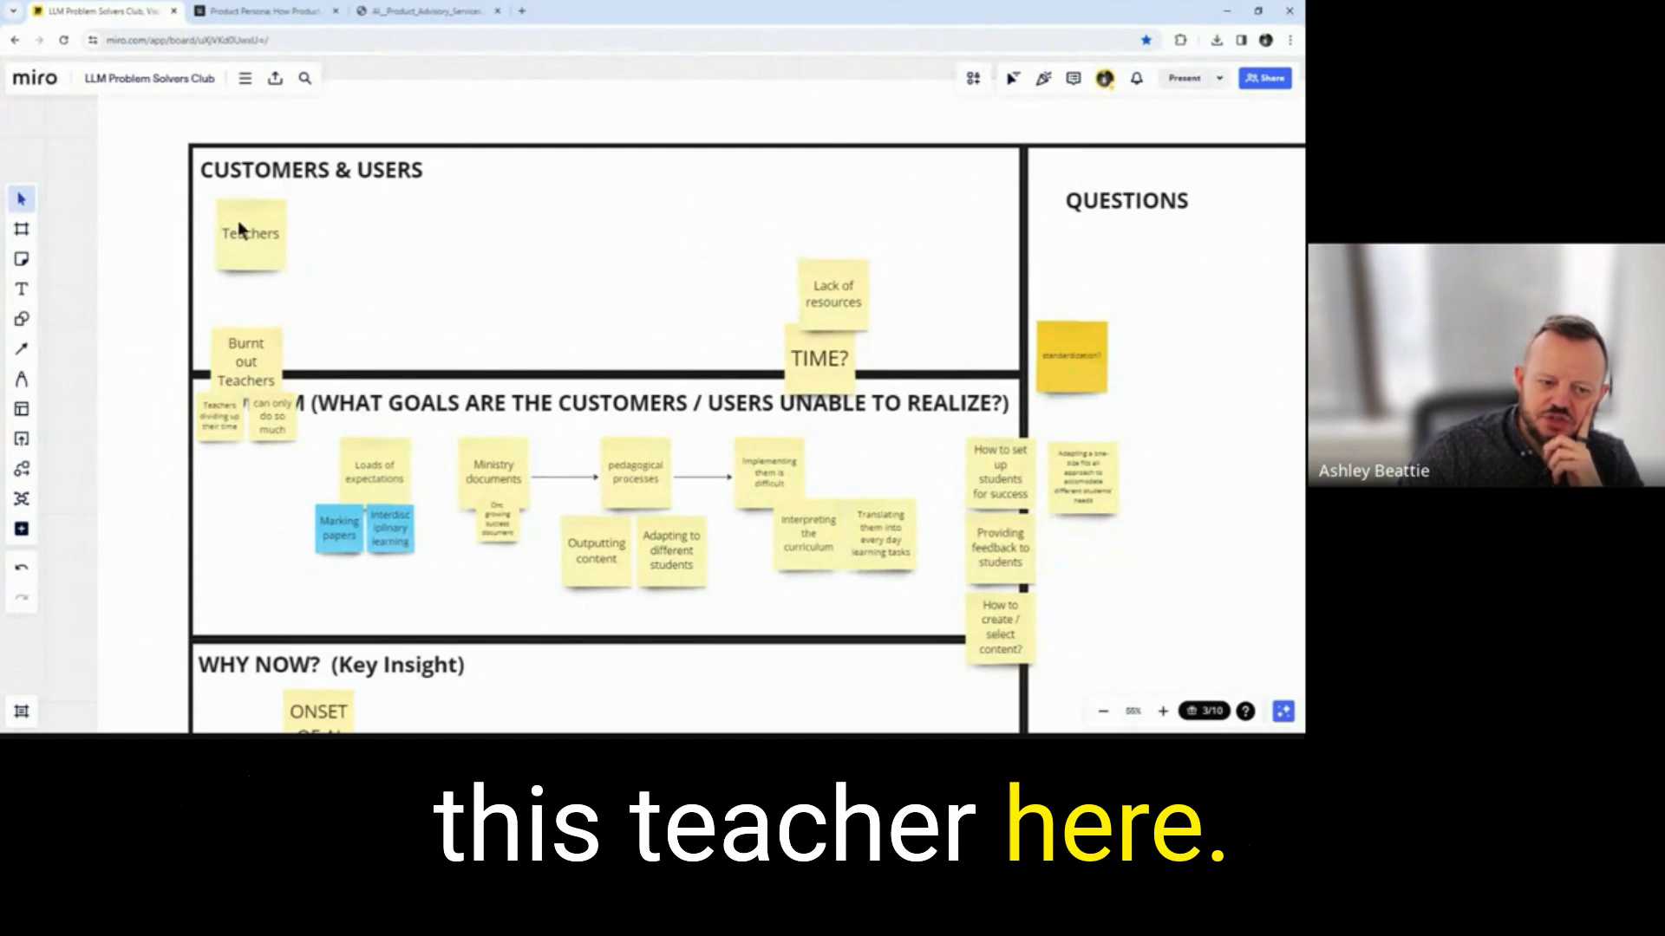
mouse_move(310, 314)
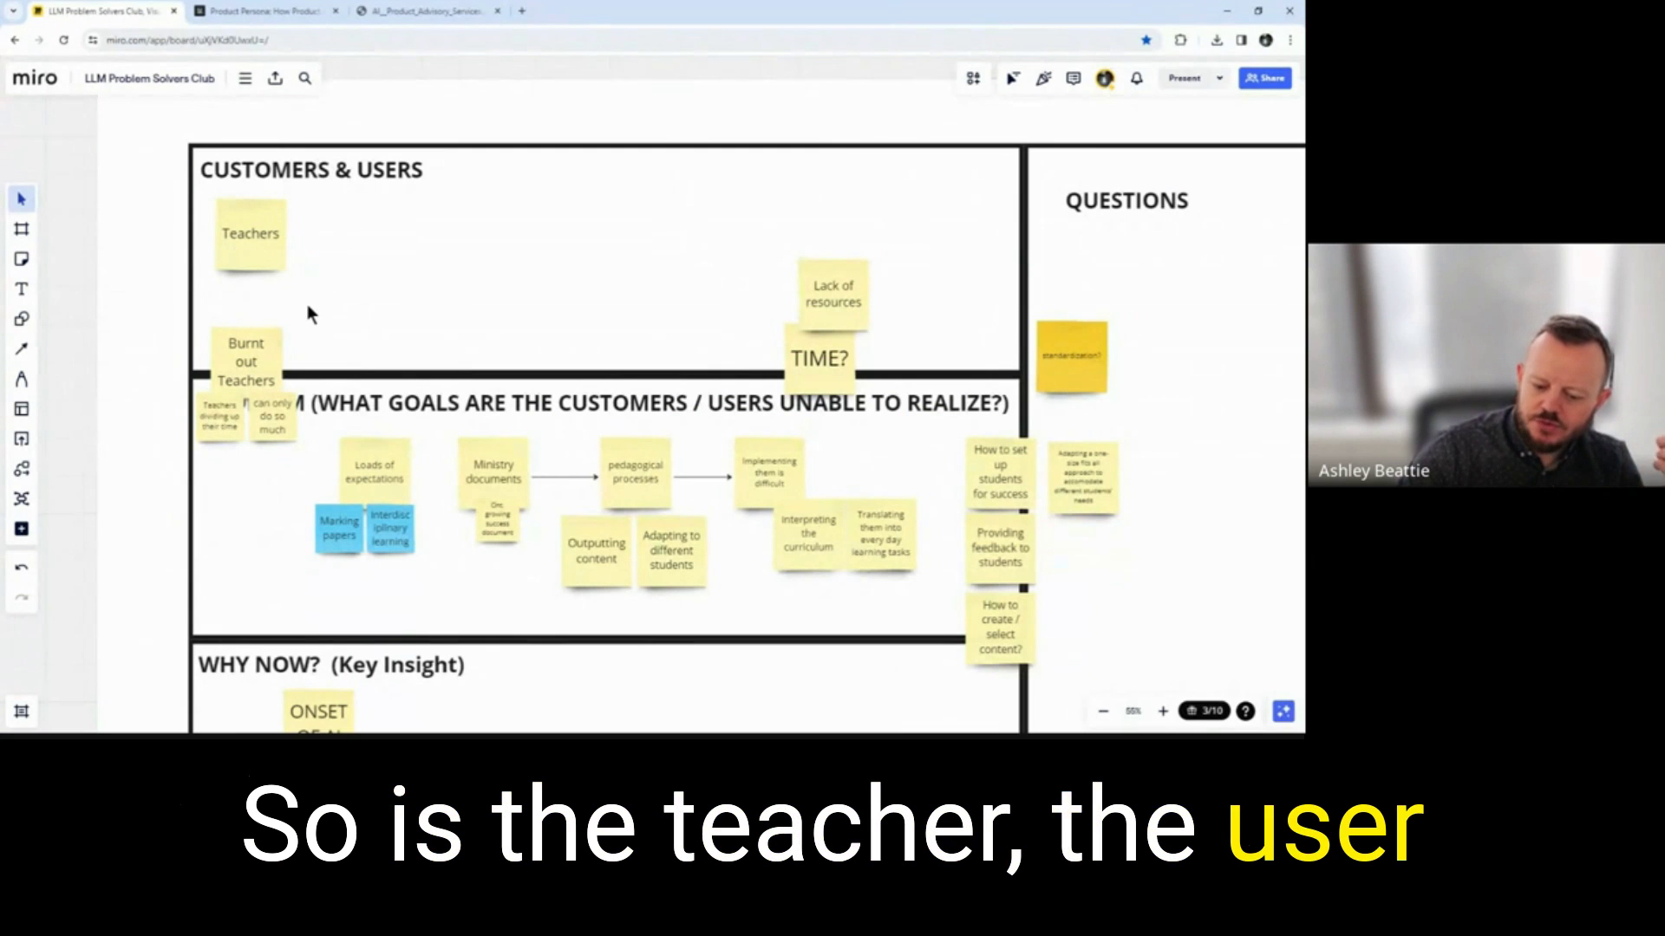
- Scroll over to the Desirability/Feasibility/Viability diagram around Jobs to Be Done
scroll("down", 3)
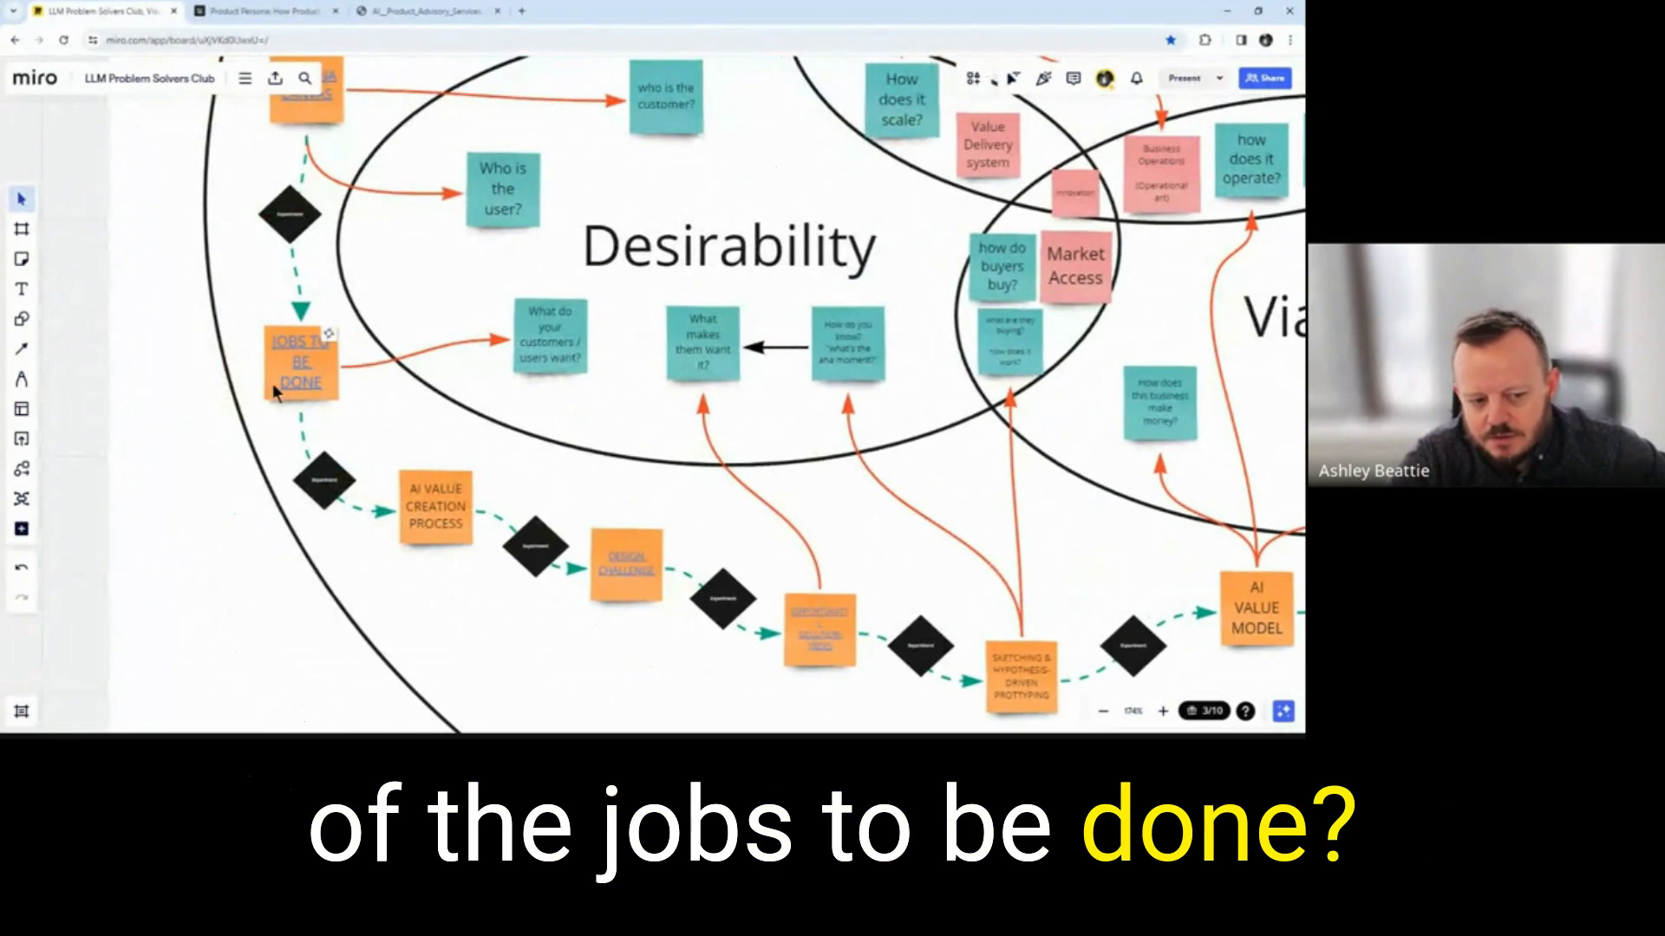
left_click(265, 13)
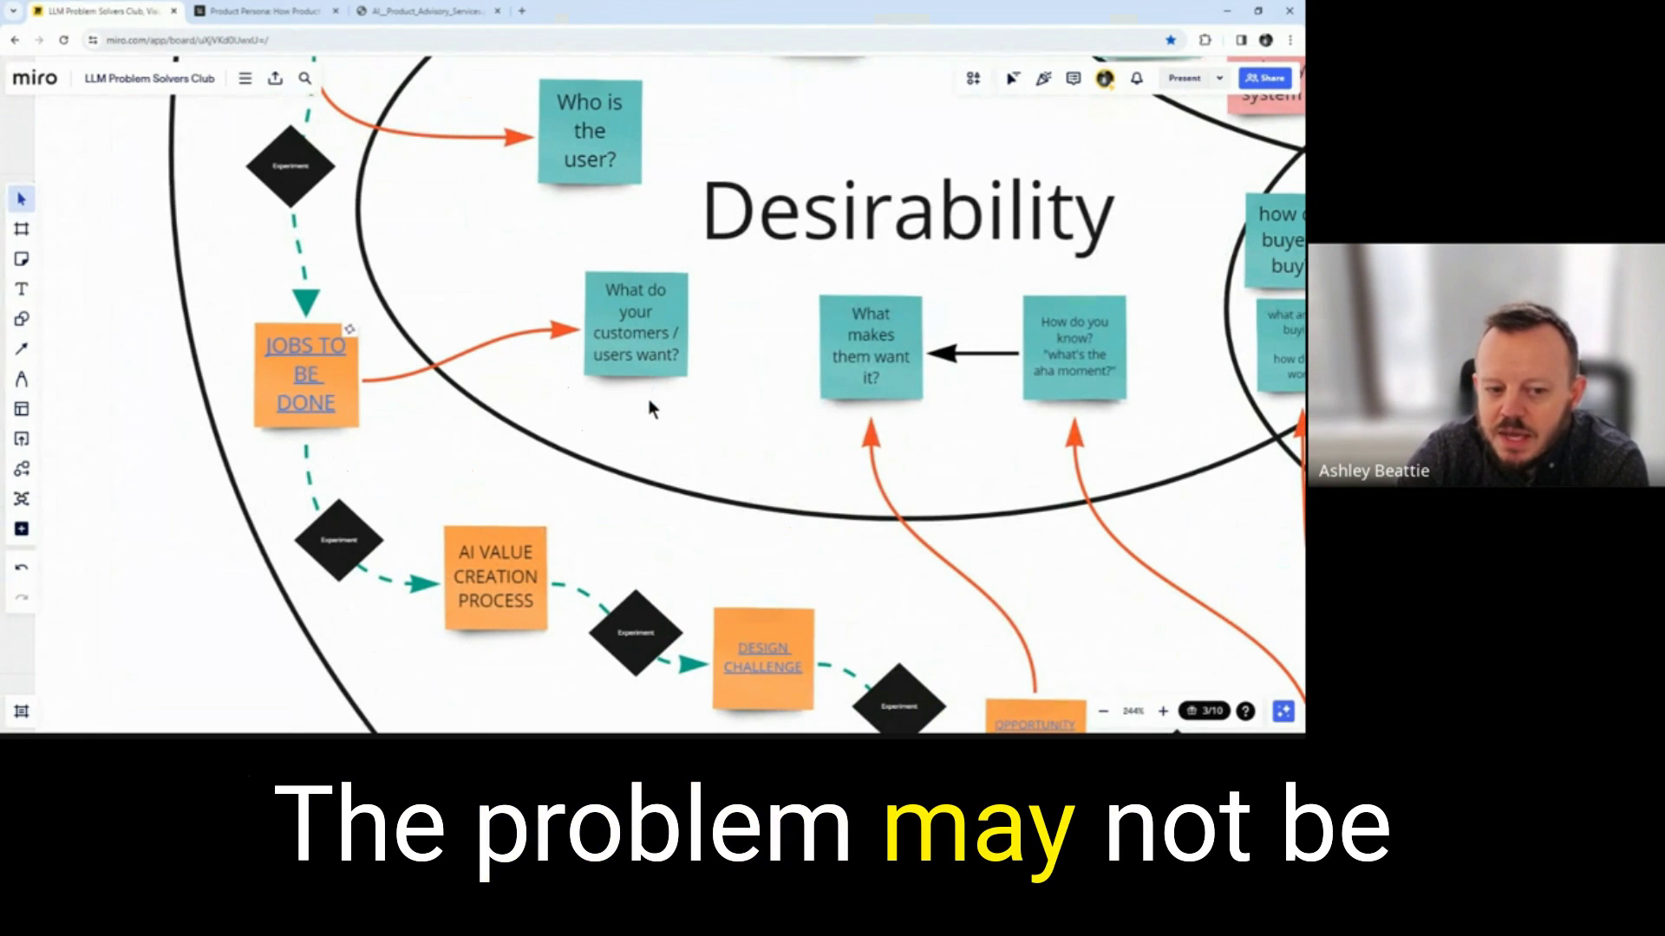
mouse_move(640, 428)
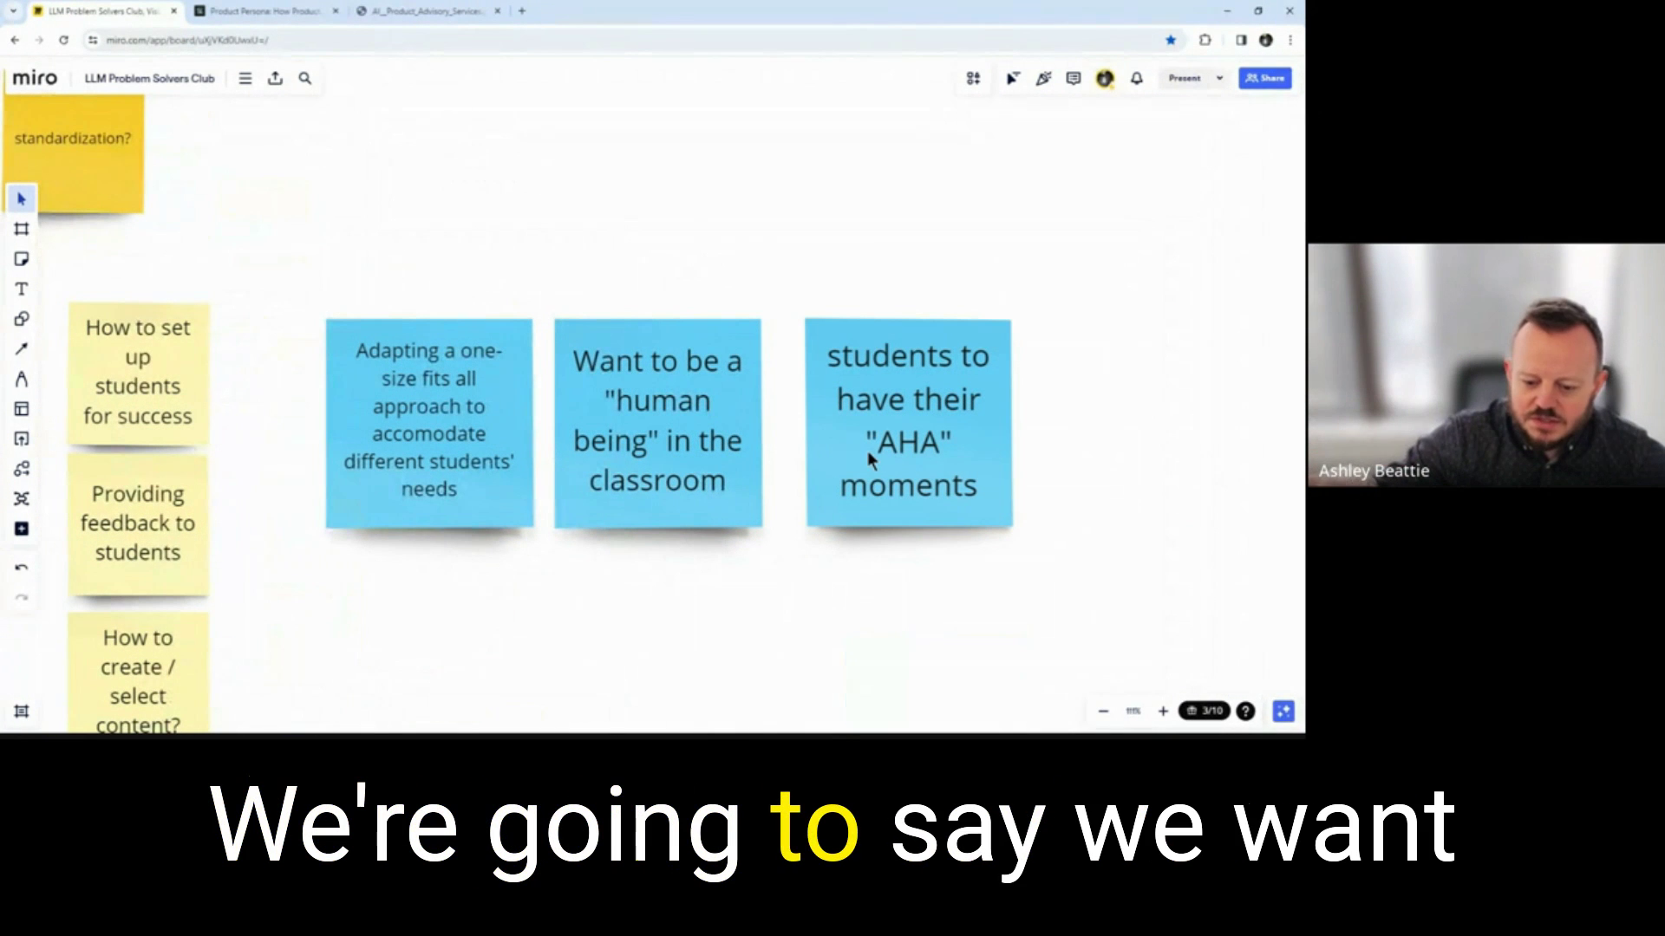
mouse_move(597, 321)
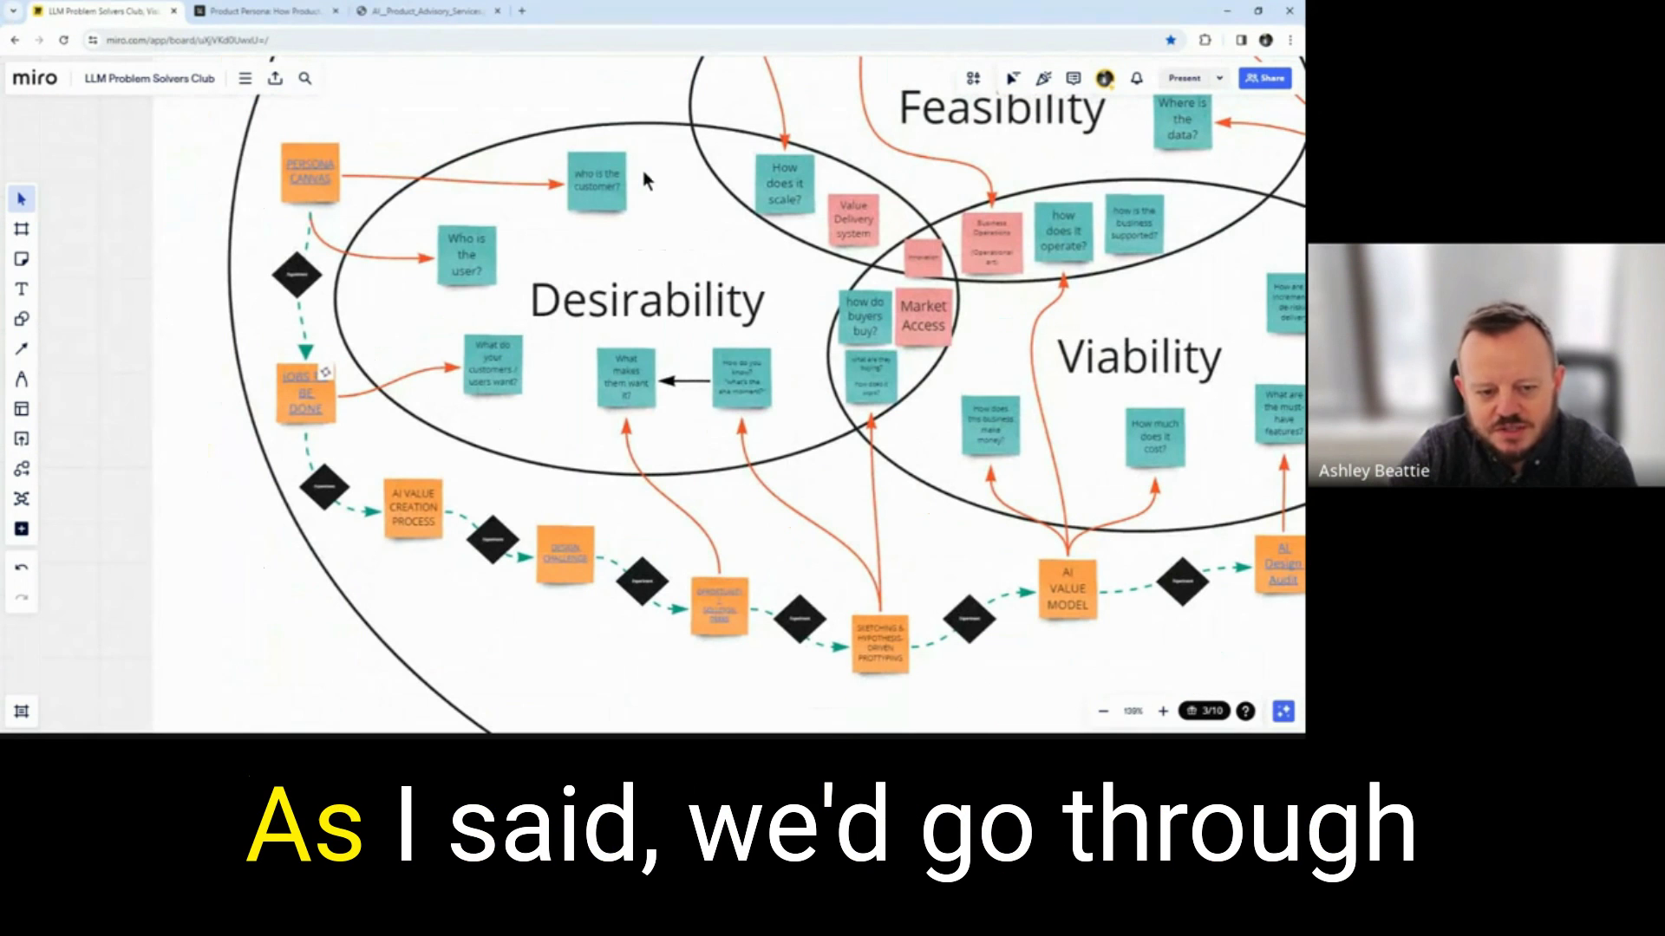
mouse_move(478, 346)
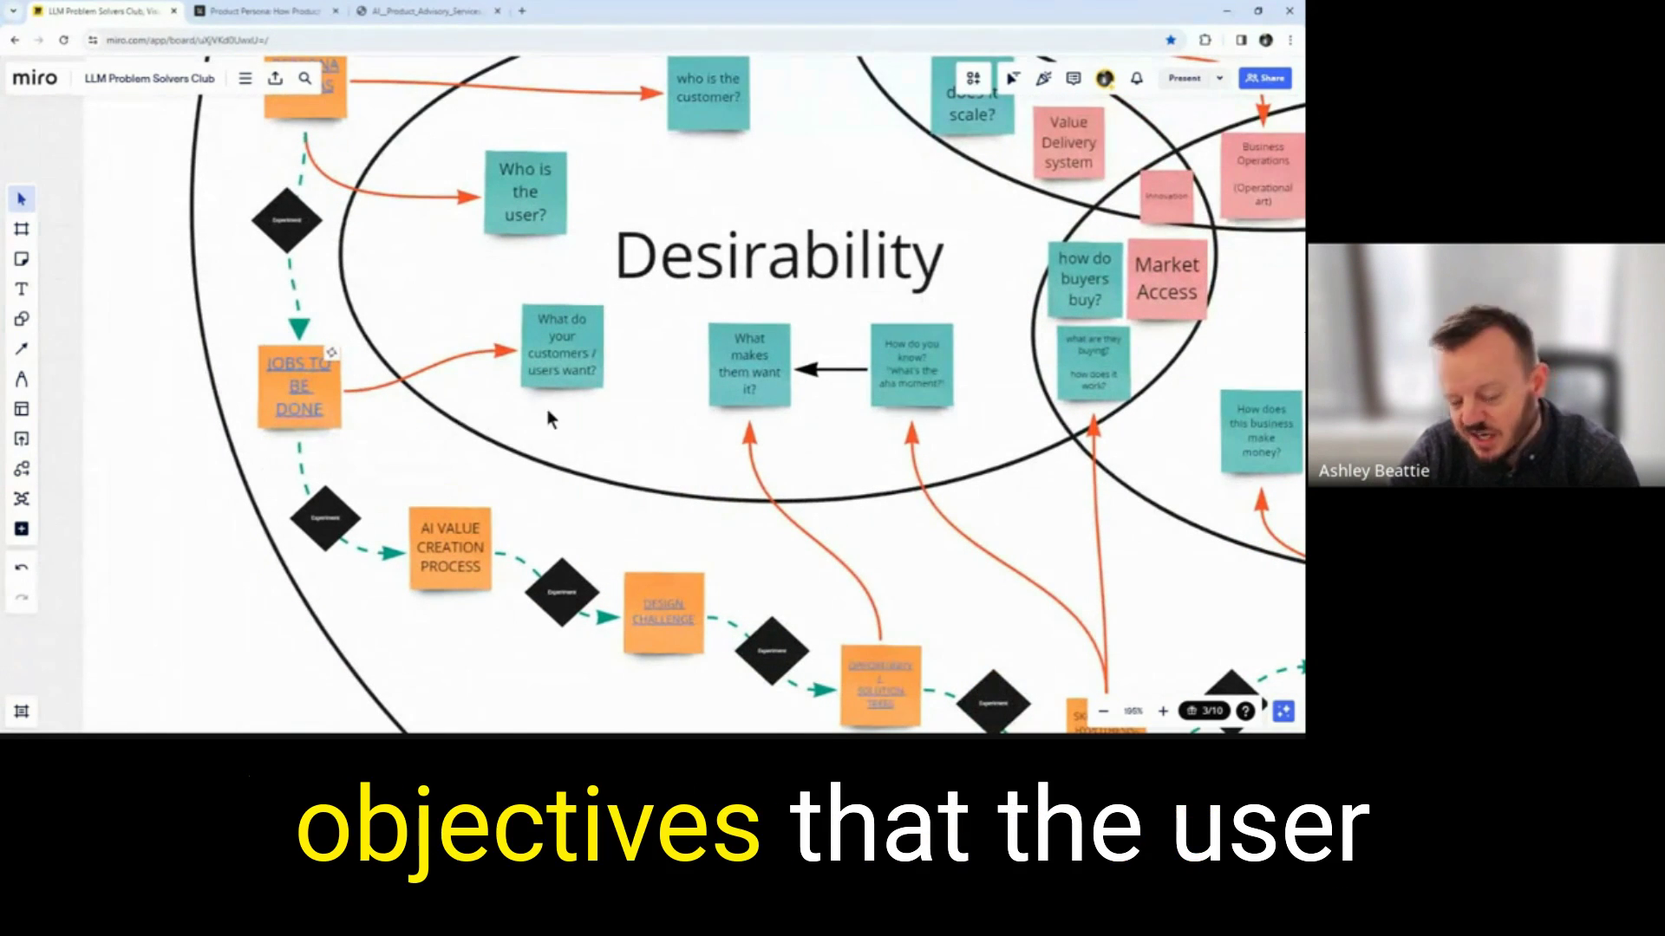
scroll("down", 3)
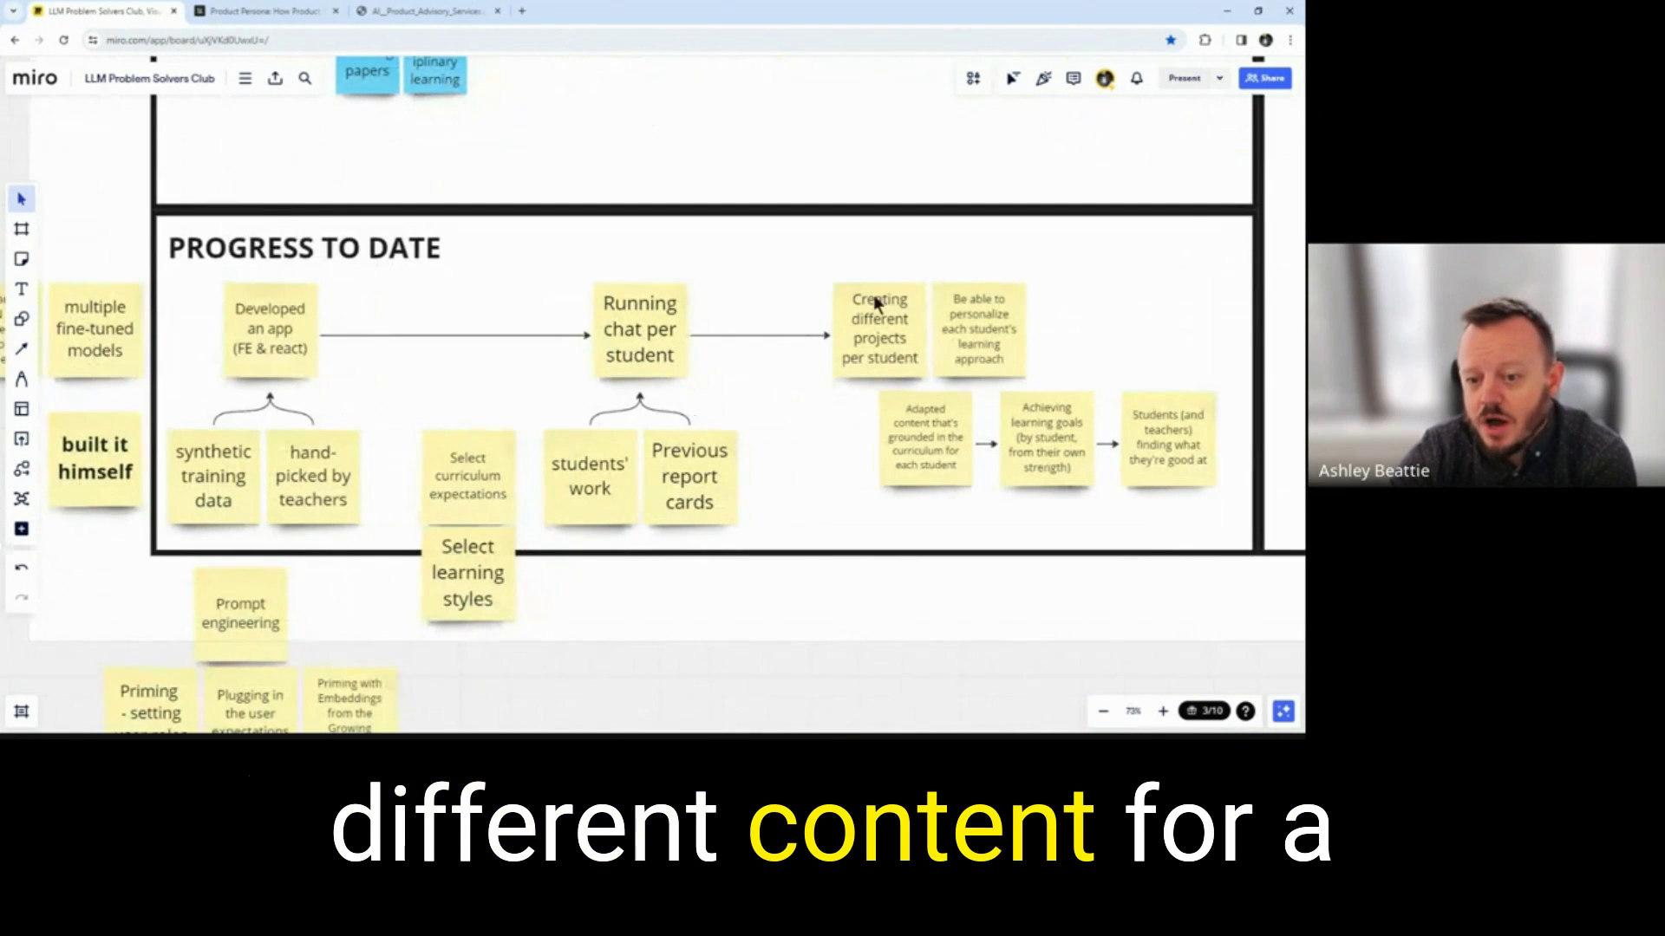
scroll("down", 3)
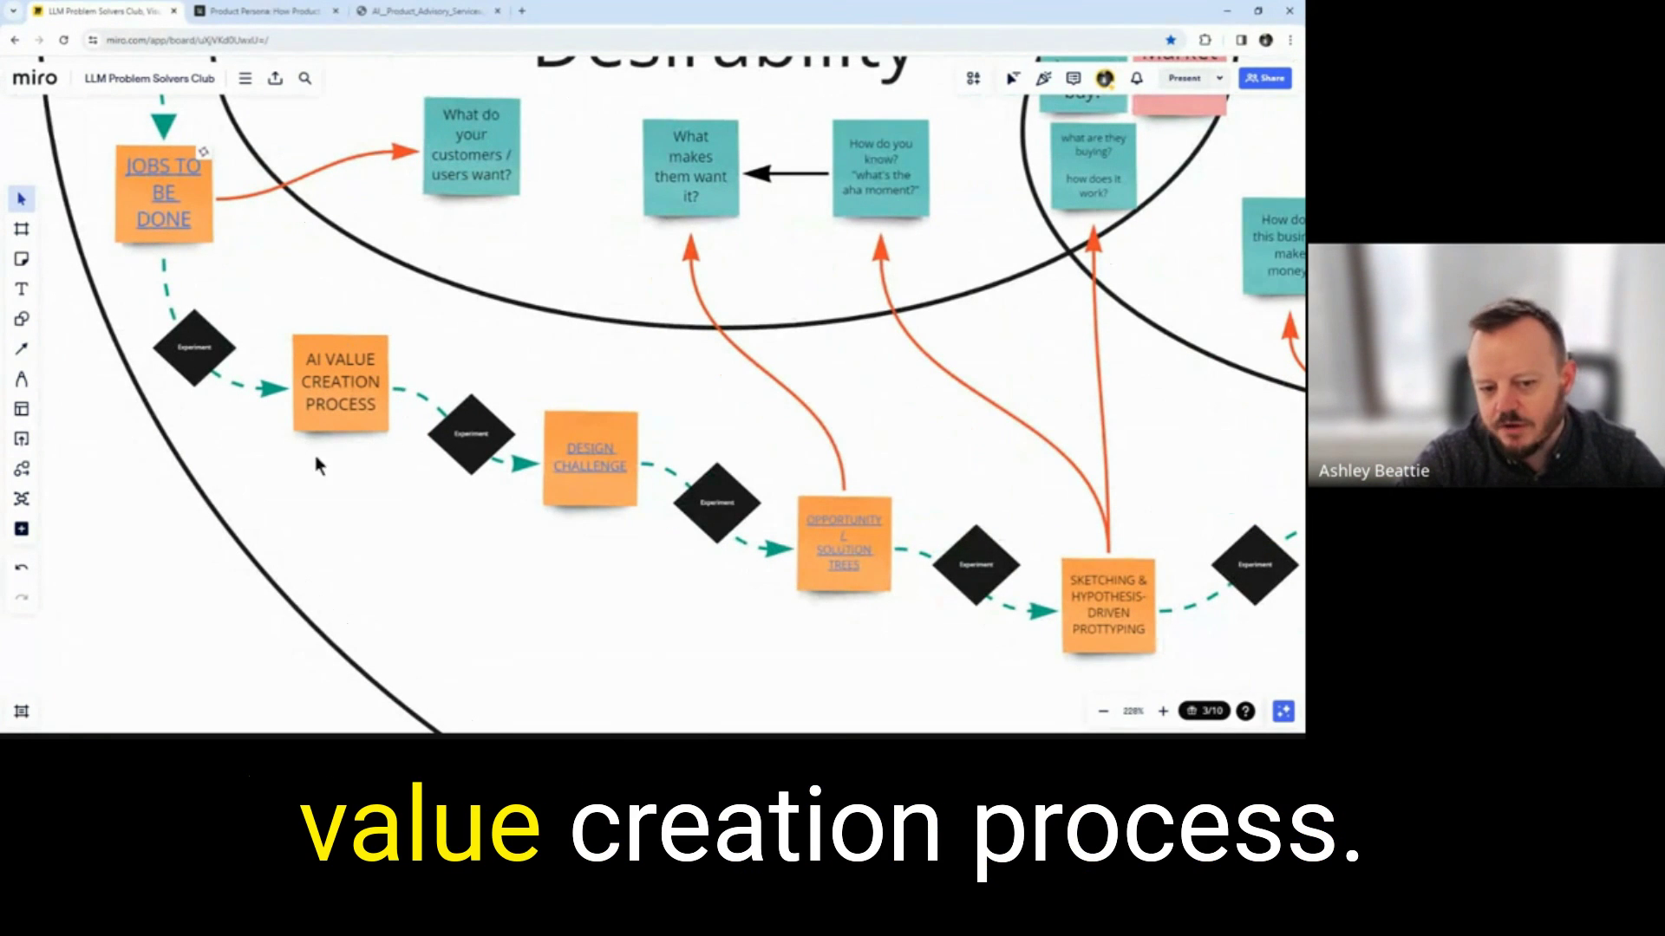
- Add blue 'home schooling' and 'teachers' sticky notes below the process chain
scroll("down", 3)
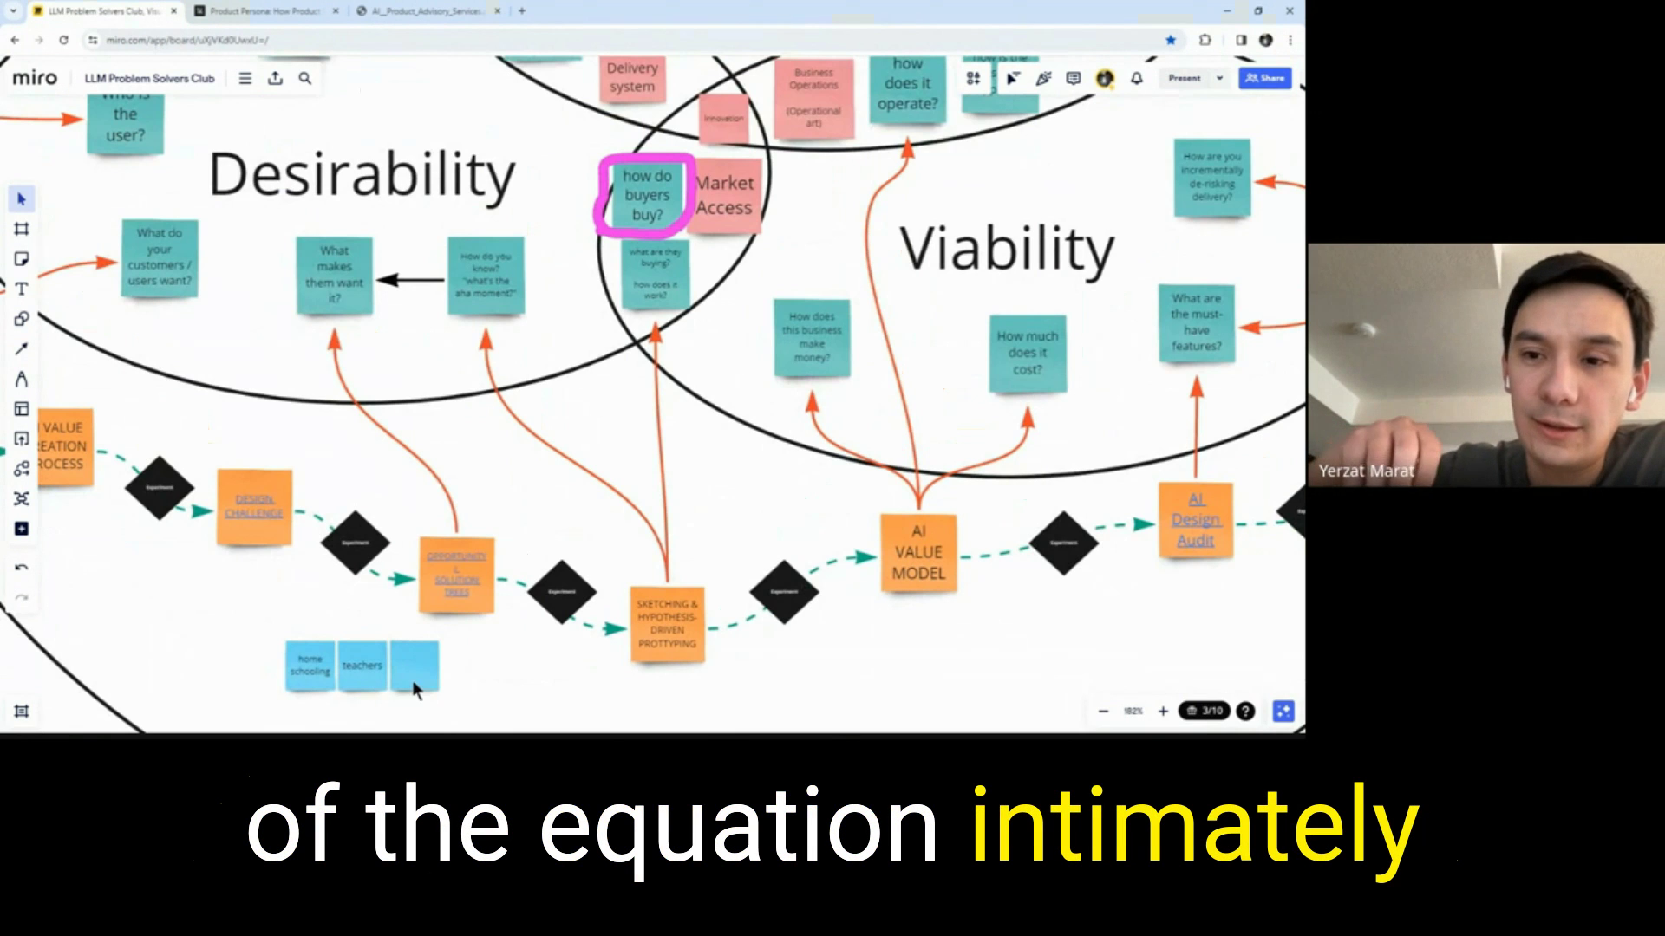
left_click(308, 666)
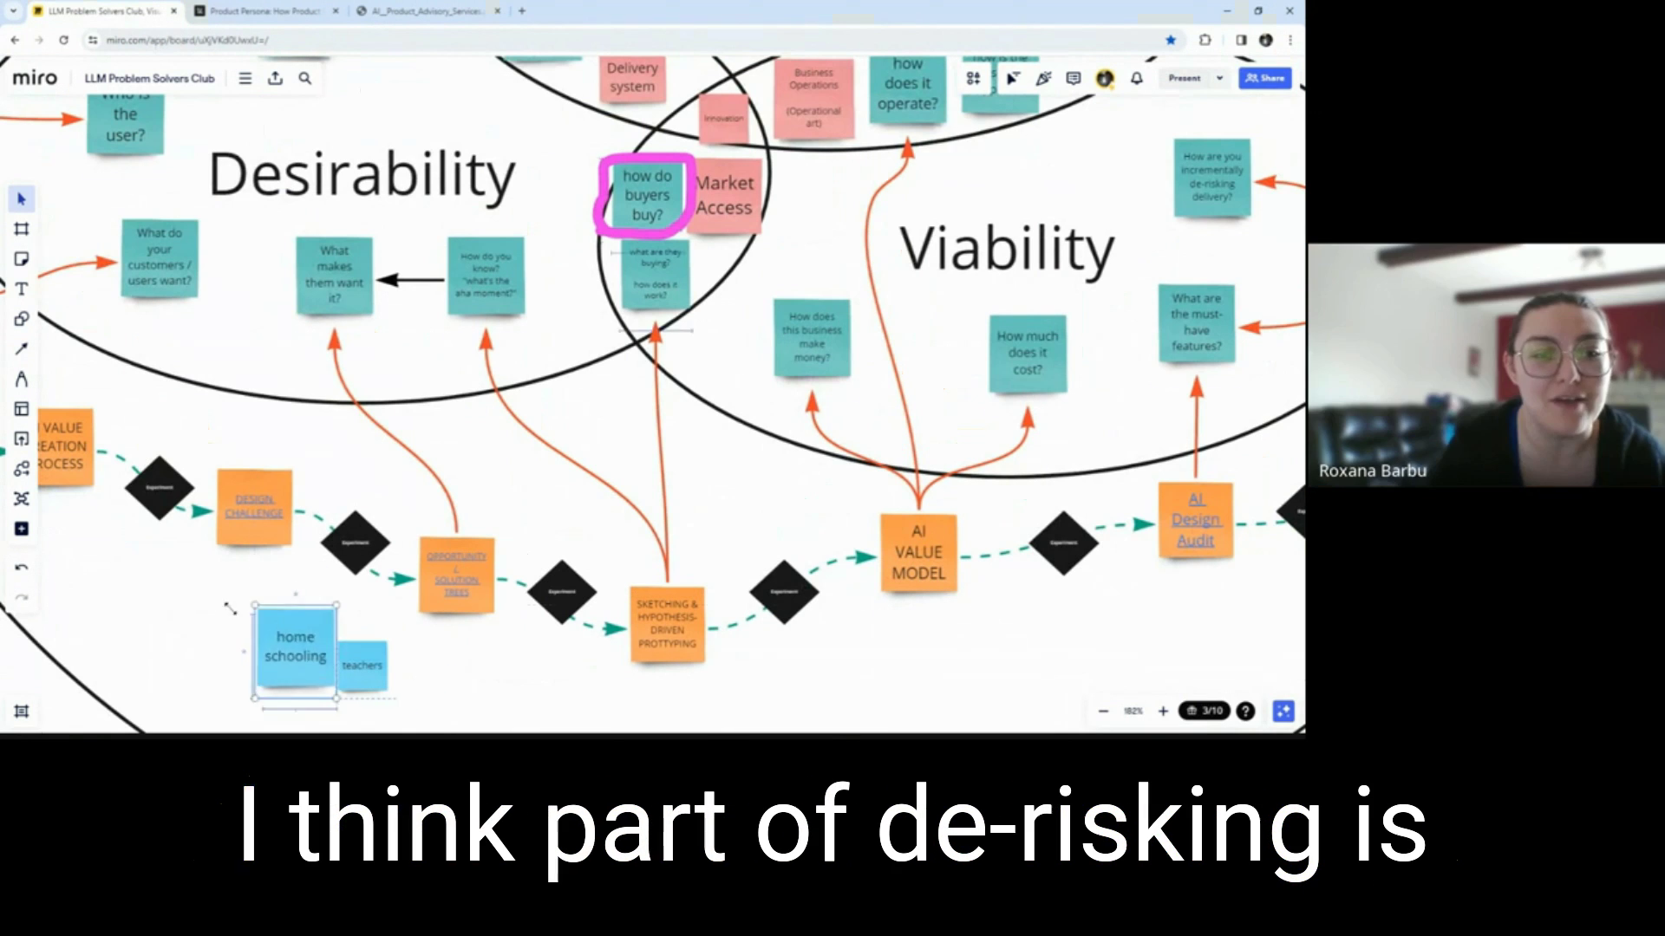